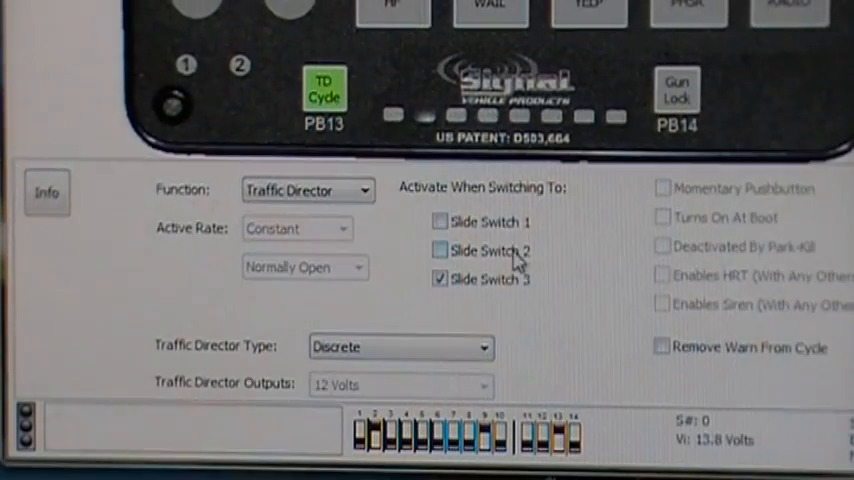
pyautogui.moveTo(368, 215)
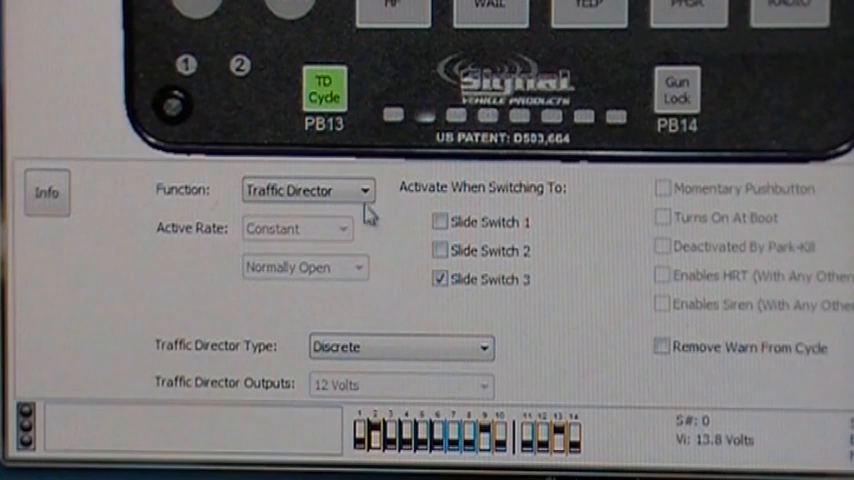
# Set the Traffic Director Type to 3-Wire Independent Logic, enabling 12-Volt outputs
pyautogui.click(487, 347)
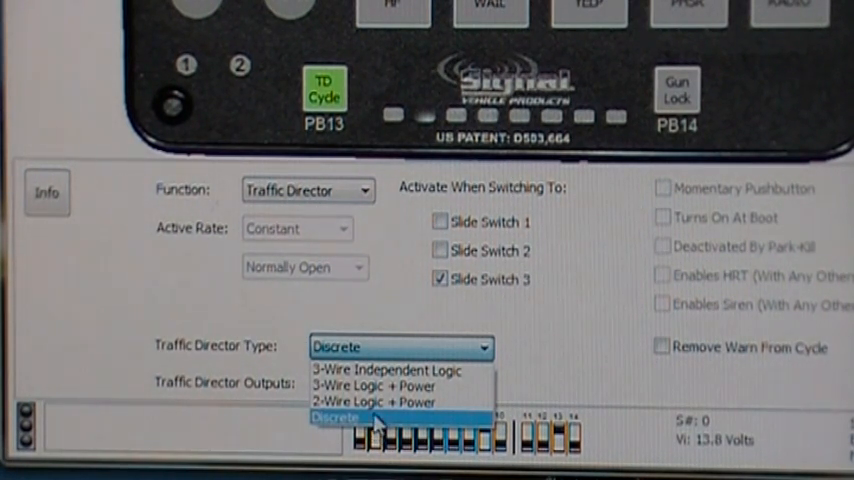
pyautogui.moveTo(405, 370)
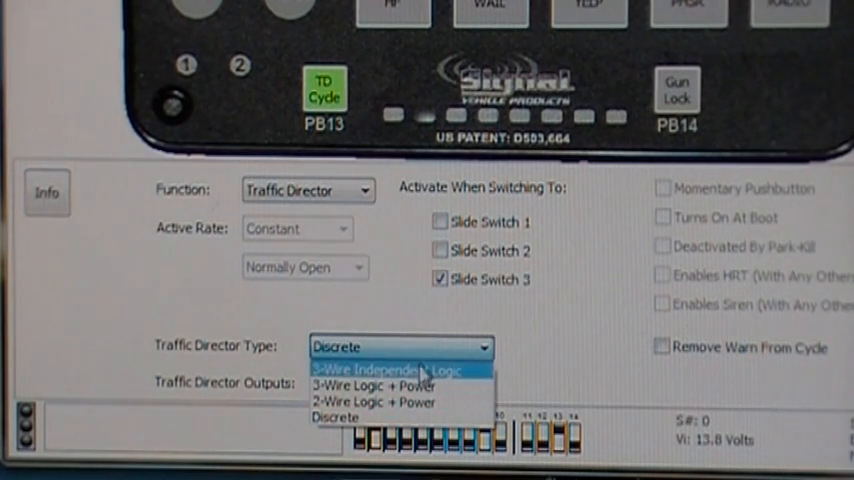
pyautogui.moveTo(395, 386)
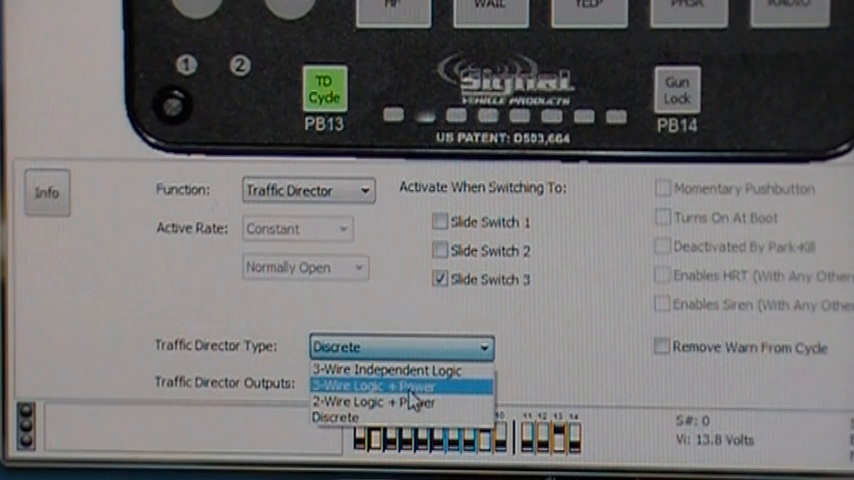
pyautogui.moveTo(385, 370)
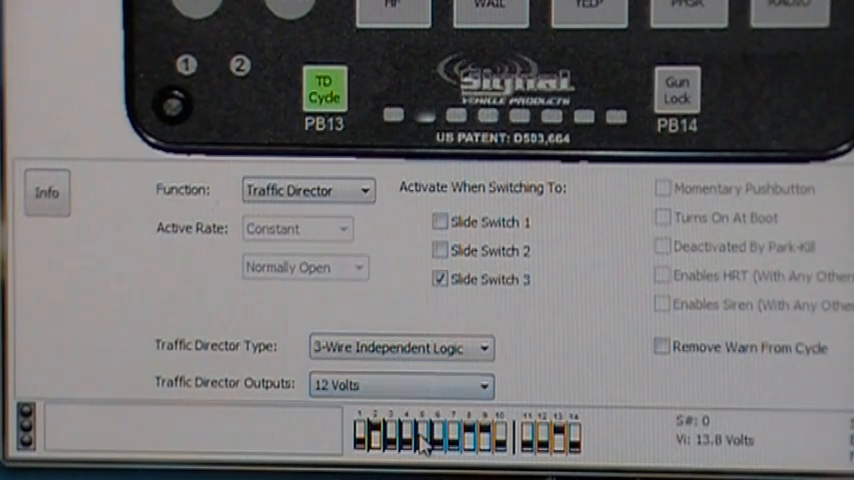
pyautogui.click(400, 385)
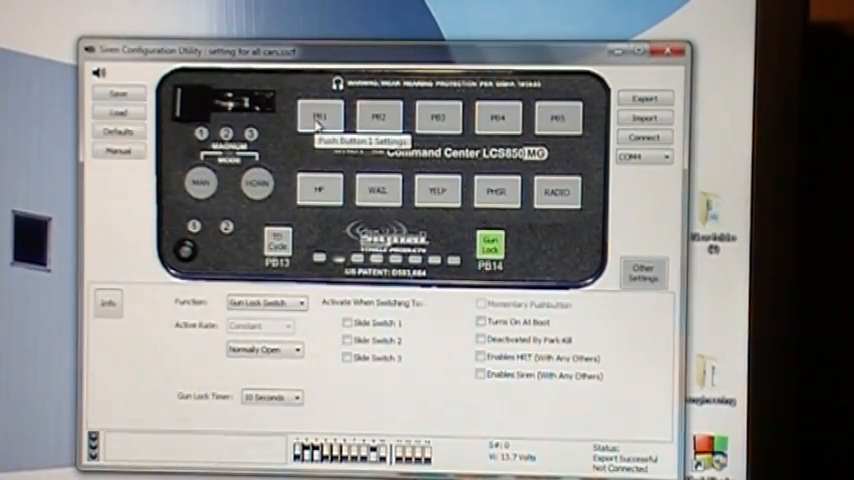
# Turn on the Gun Lock Password option for push buttons PB1 and PB5
pyautogui.click(321, 117)
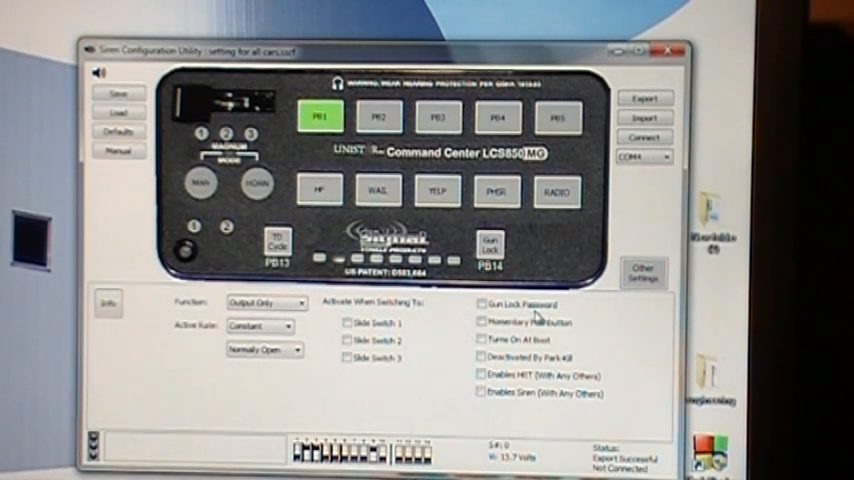
pyautogui.click(378, 118)
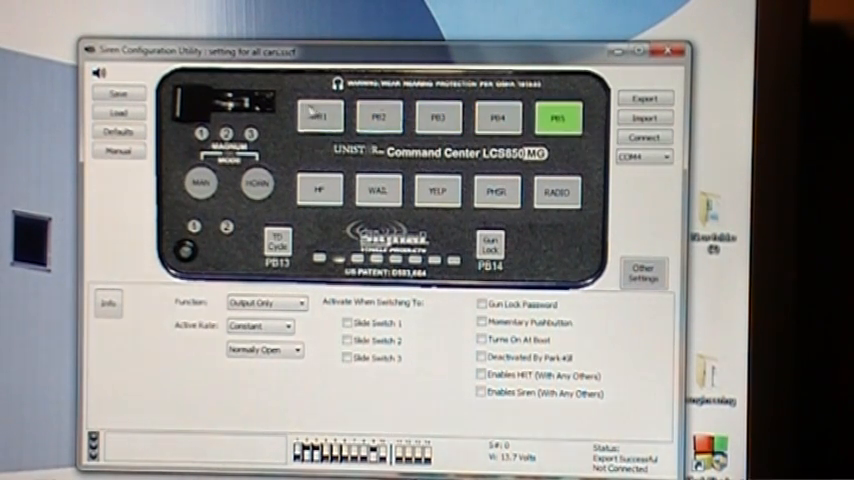
pyautogui.click(320, 117)
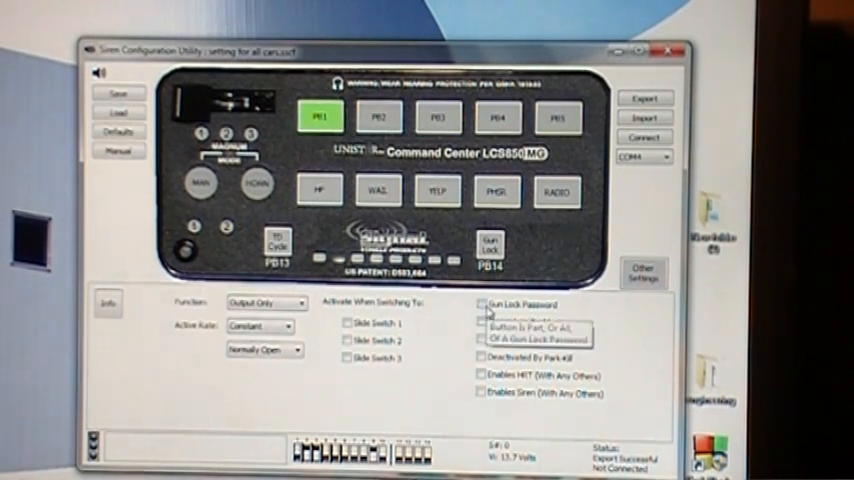
pyautogui.click(490, 245)
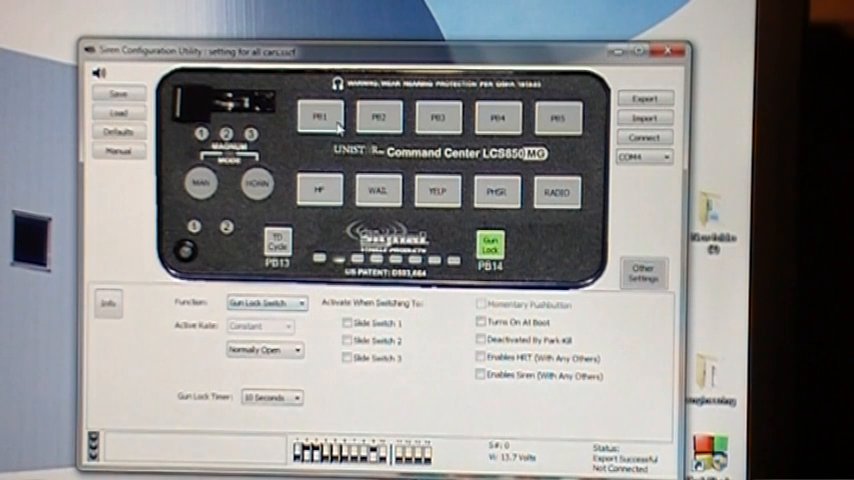
pyautogui.click(320, 118)
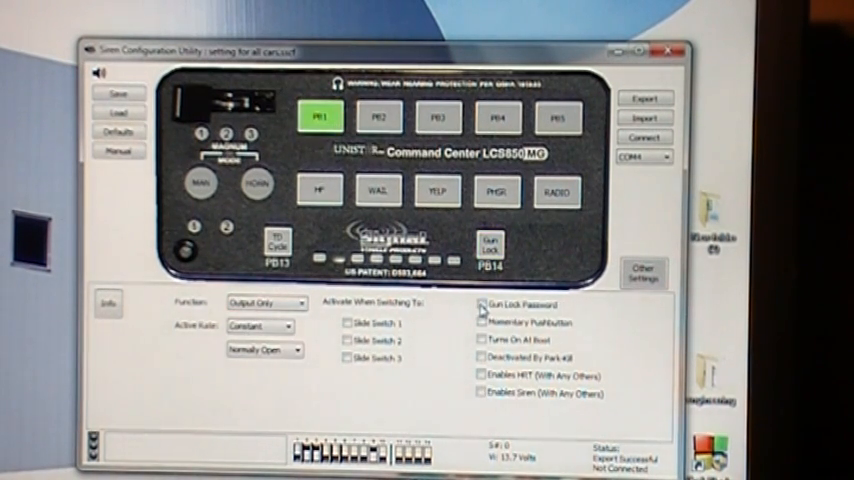
pyautogui.click(479, 304)
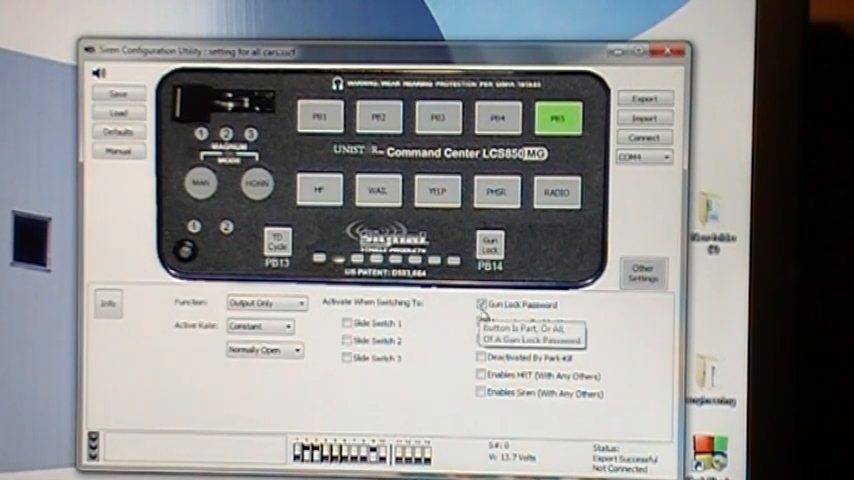
pyautogui.click(497, 117)
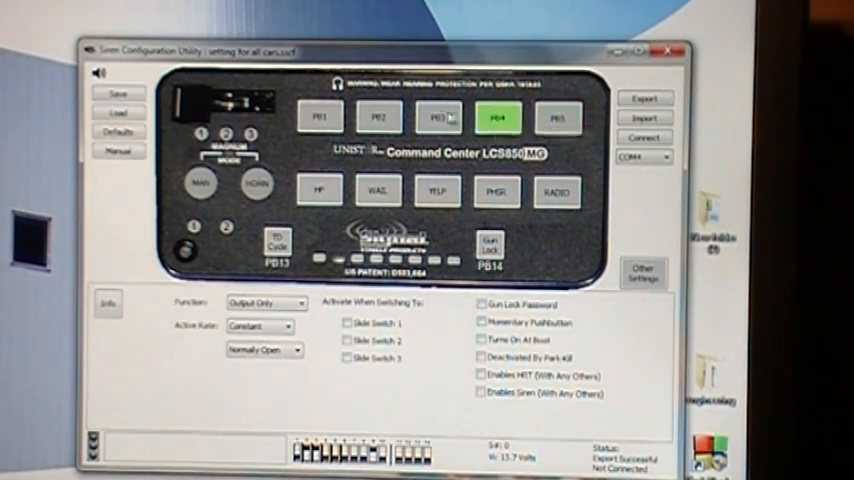